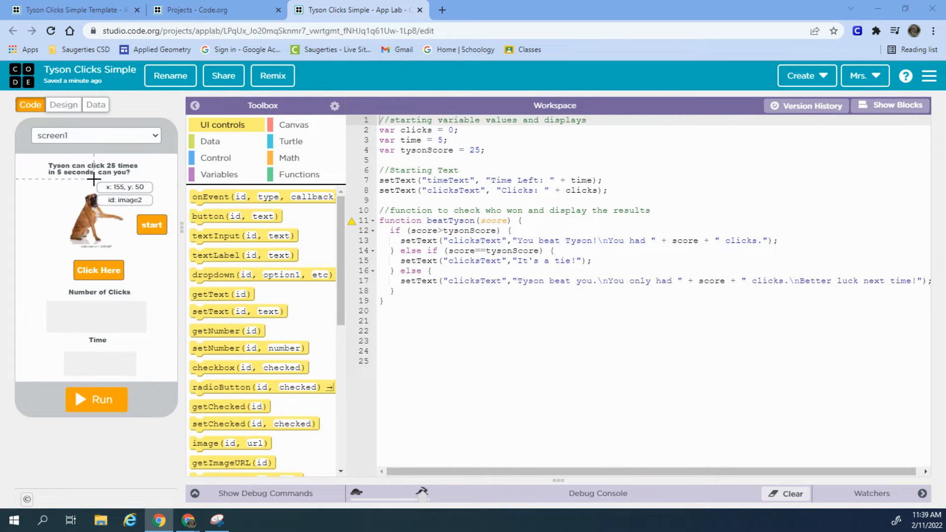
pyautogui.moveTo(441, 153)
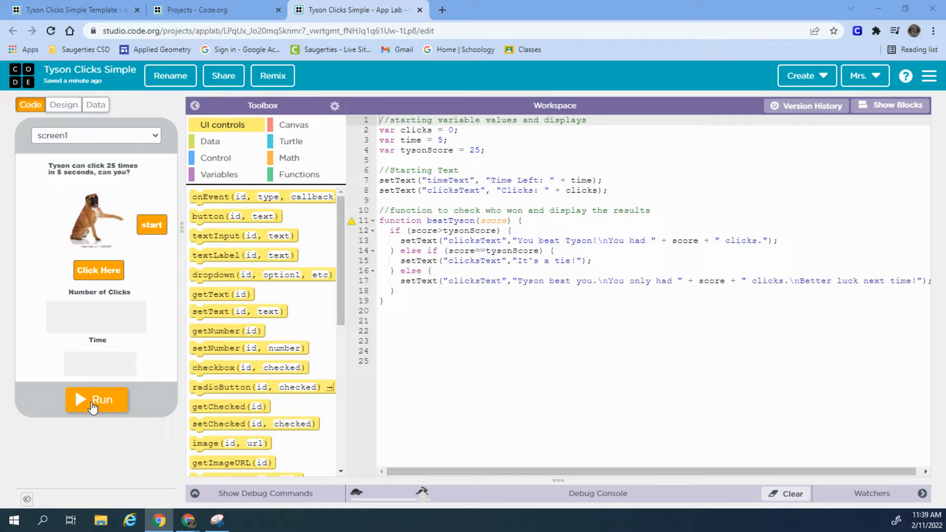
# - Run the Tyson Clicks app so it shows Clicks: 0 and Time Left: 5
pyautogui.click(96, 399)
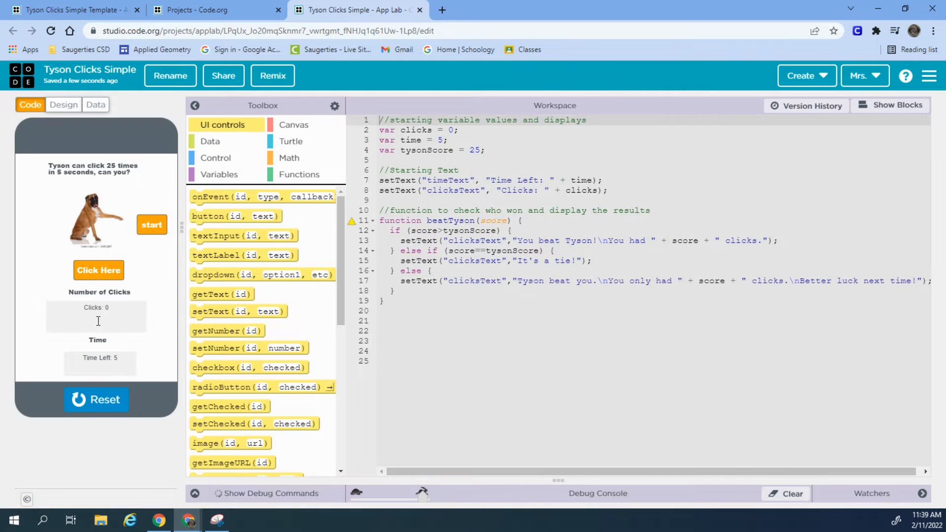
pyautogui.moveTo(530, 178)
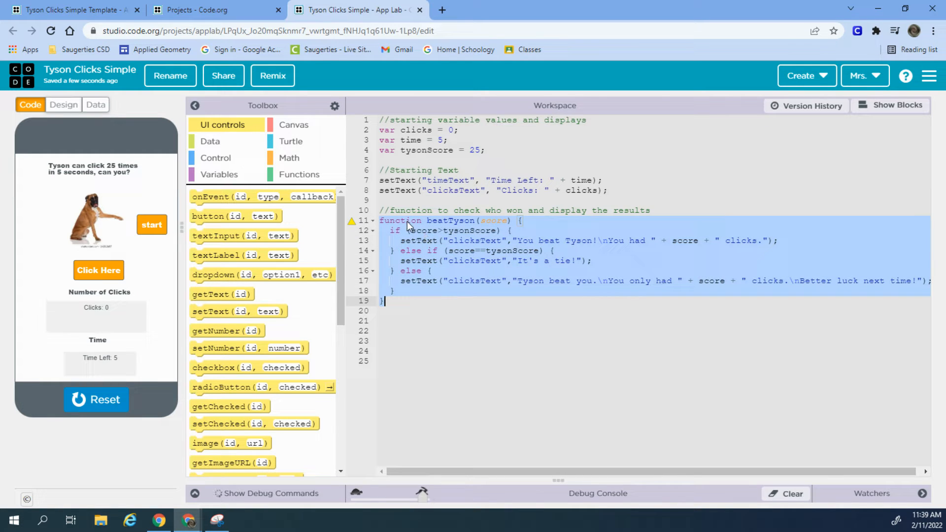
pyautogui.moveTo(471, 253)
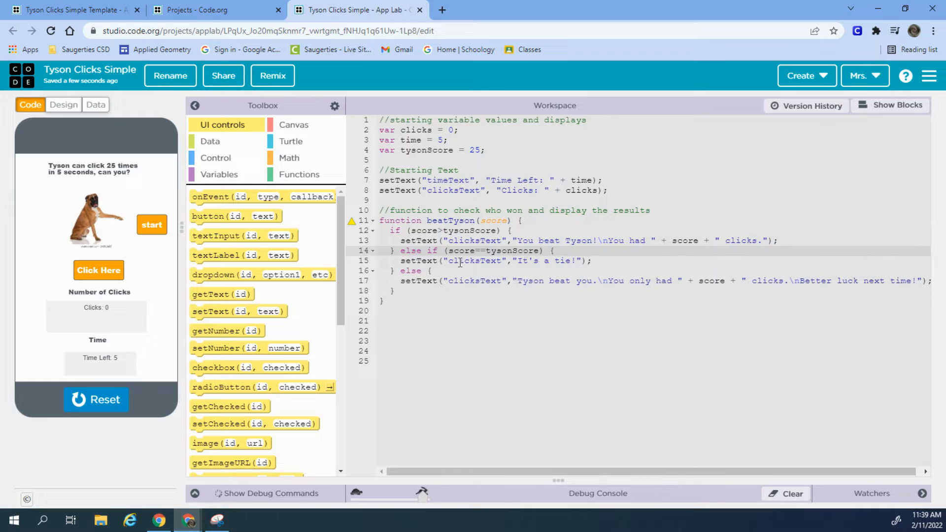
pyautogui.moveTo(427, 280)
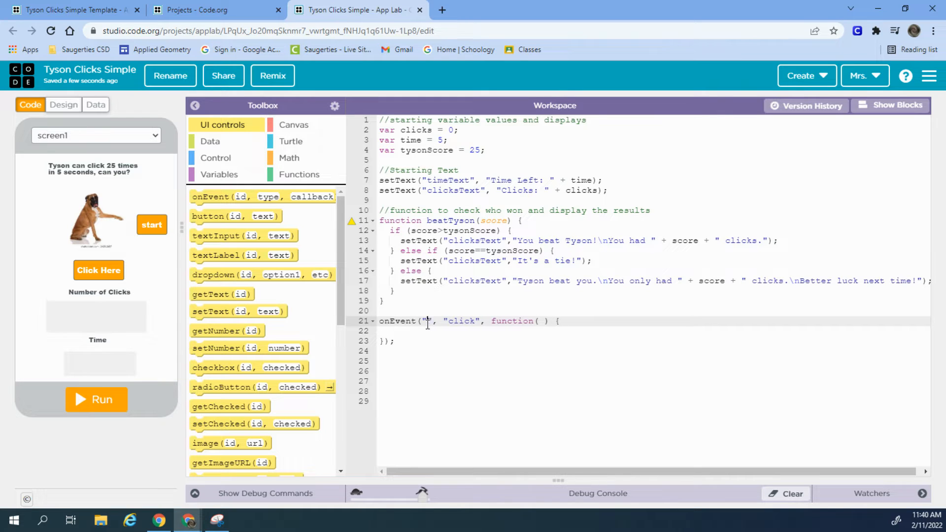
# - Set the new onEvent block below beatTyson to handle "startButton" click events
pyautogui.write('startButton')
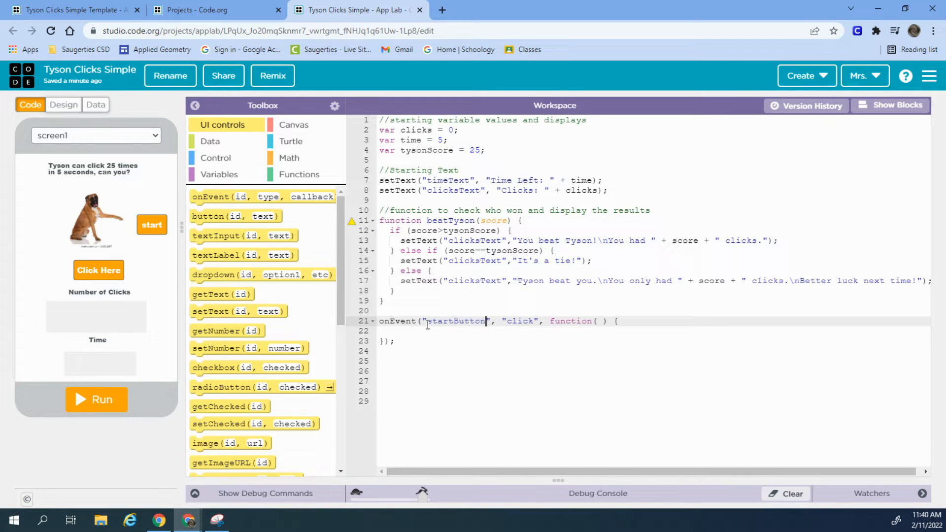
pyautogui.click(417, 331)
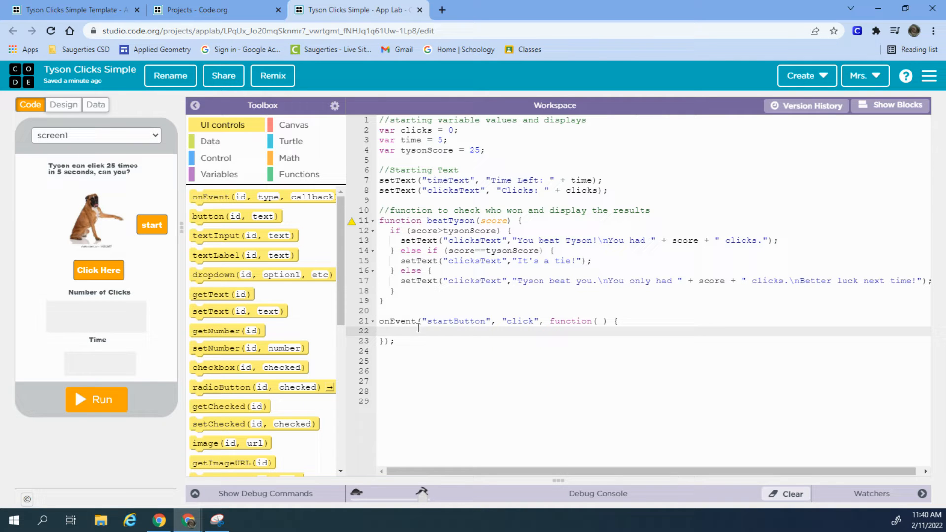
pyautogui.click(298, 174)
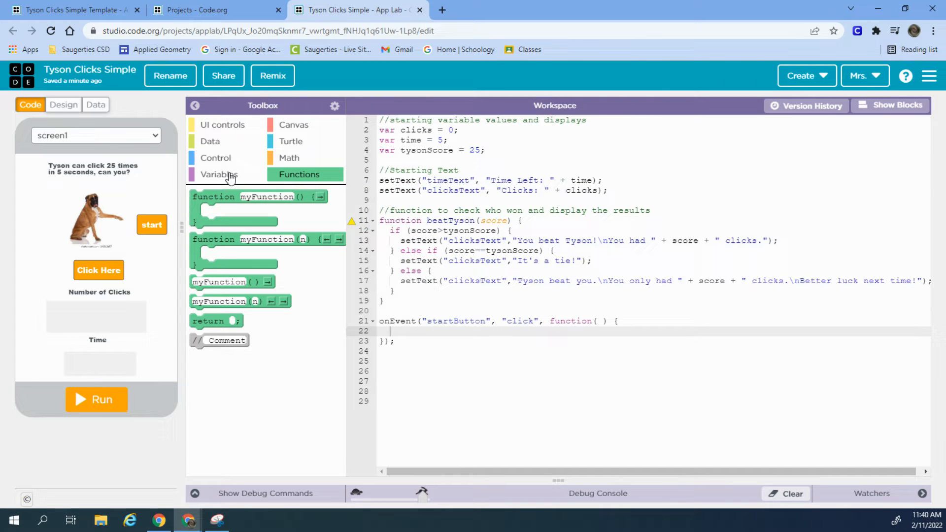
# - Add a timedLoop(1000) with time -= 1; and setText("timeText", "Time Left: " + time);
pyautogui.click(215, 158)
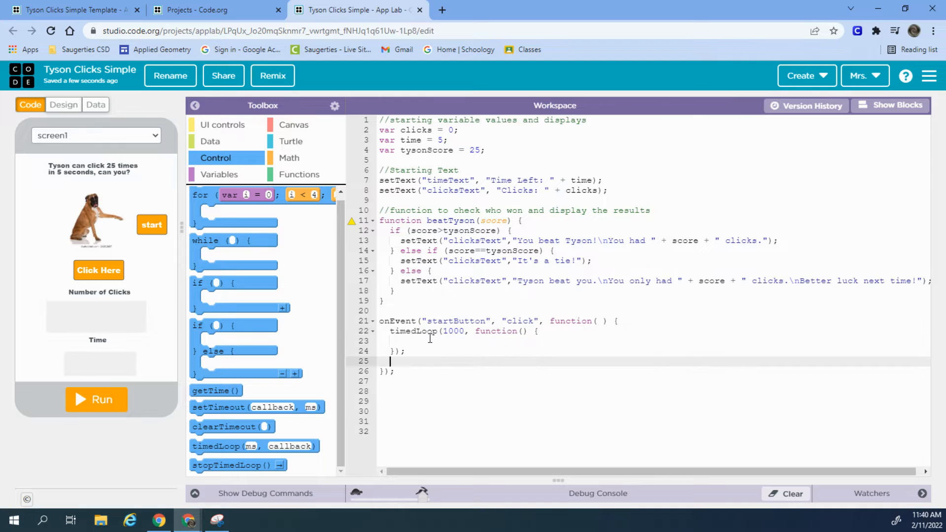
pyautogui.moveTo(253, 446)
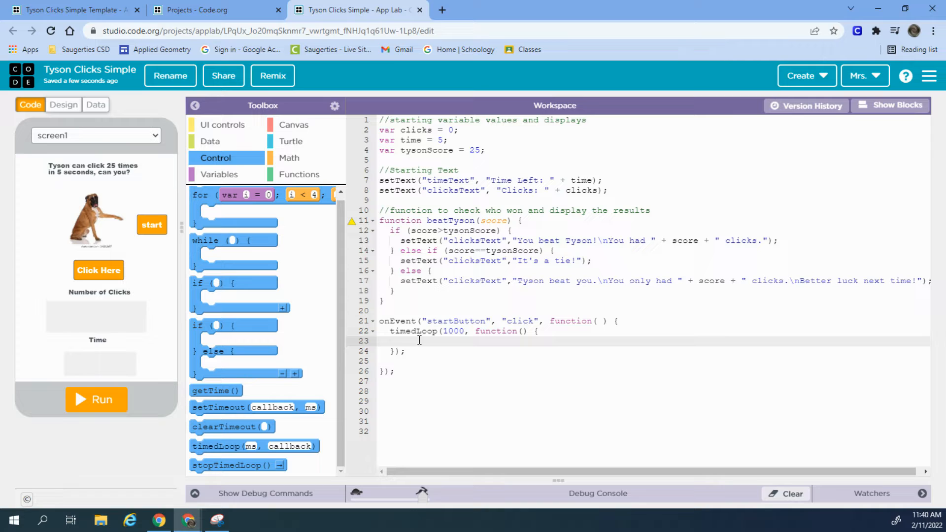
pyautogui.click(402, 341)
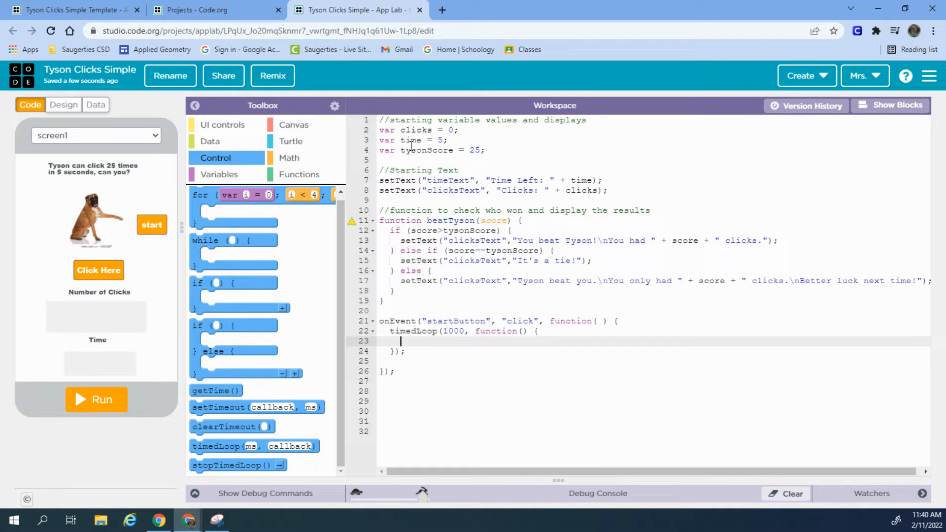
pyautogui.write('t')
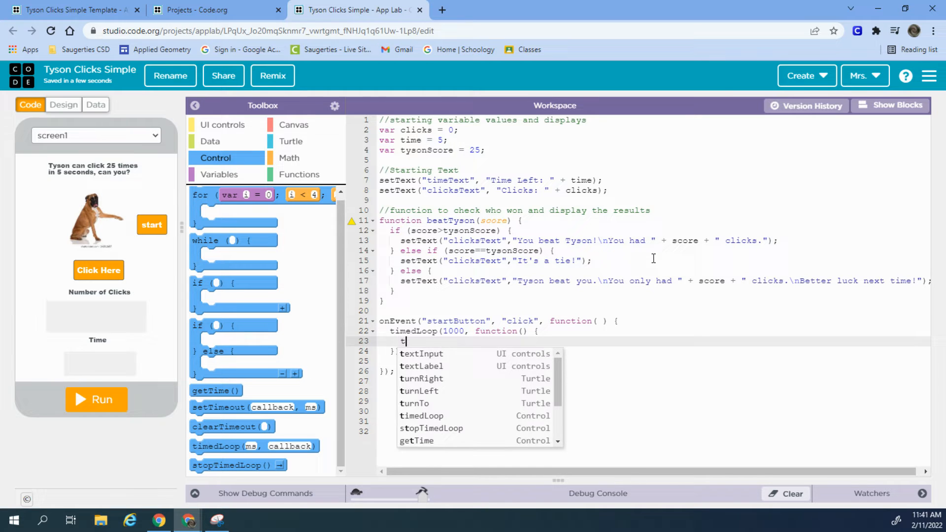
pyautogui.write('ime -')
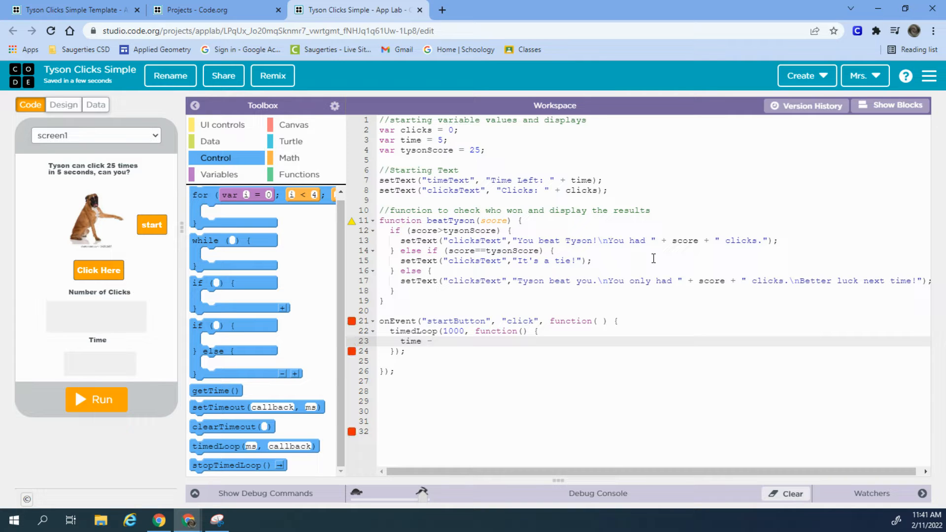
pyautogui.write('= 1;')
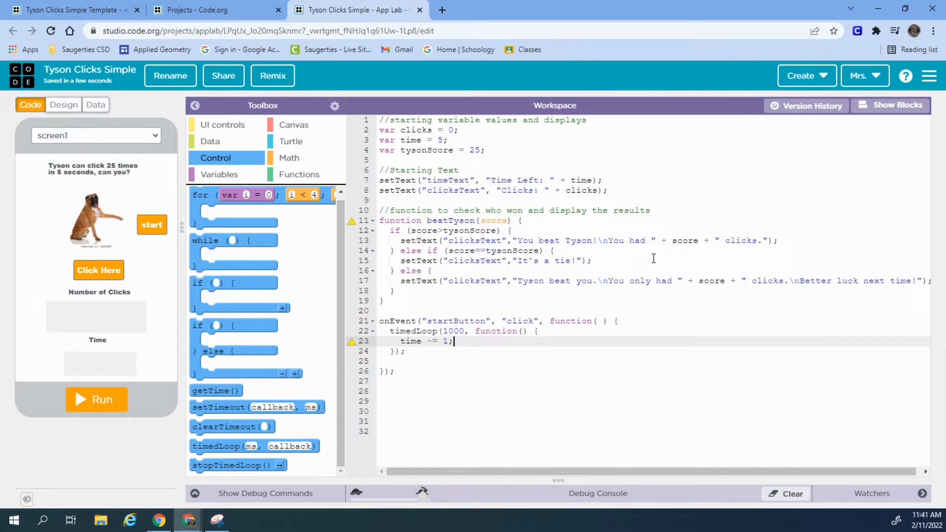
pyautogui.press('Enter')
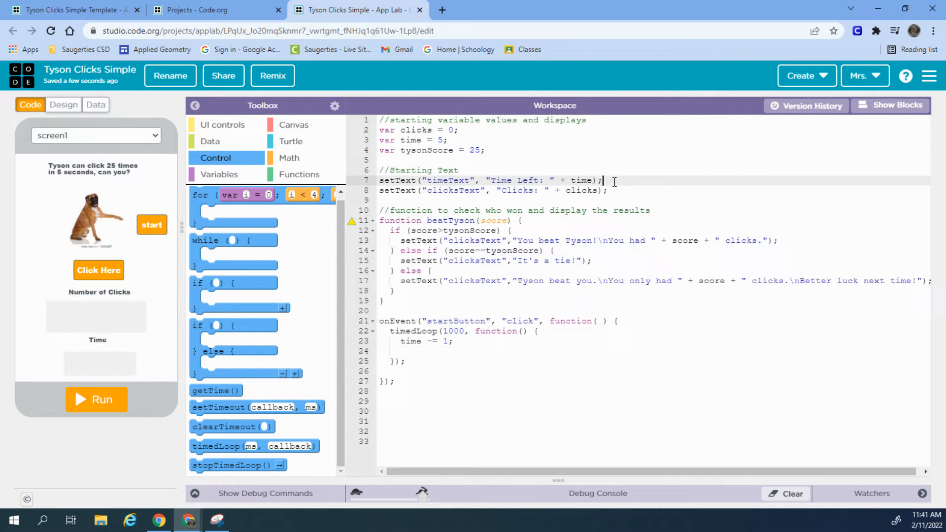
pyautogui.tripleClick(489, 181)
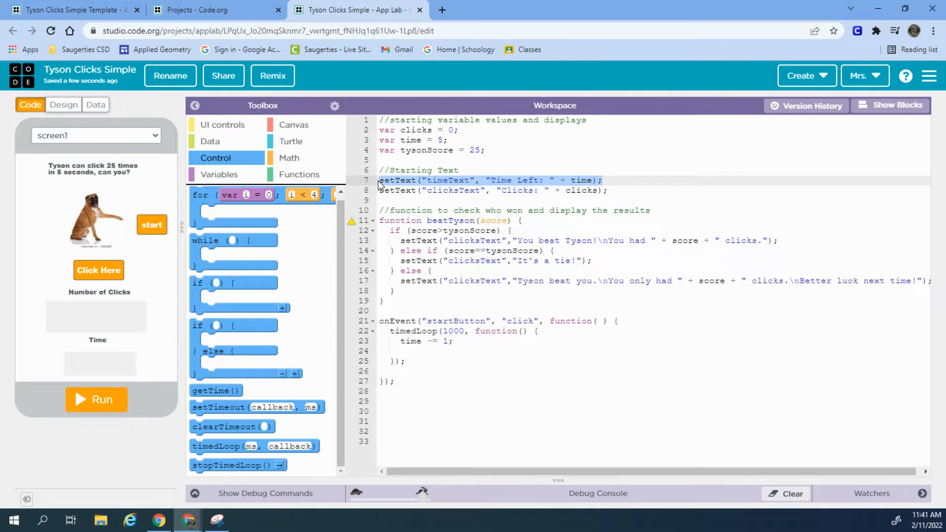
pyautogui.write('setText("timeText", "Time Left: " + time);')
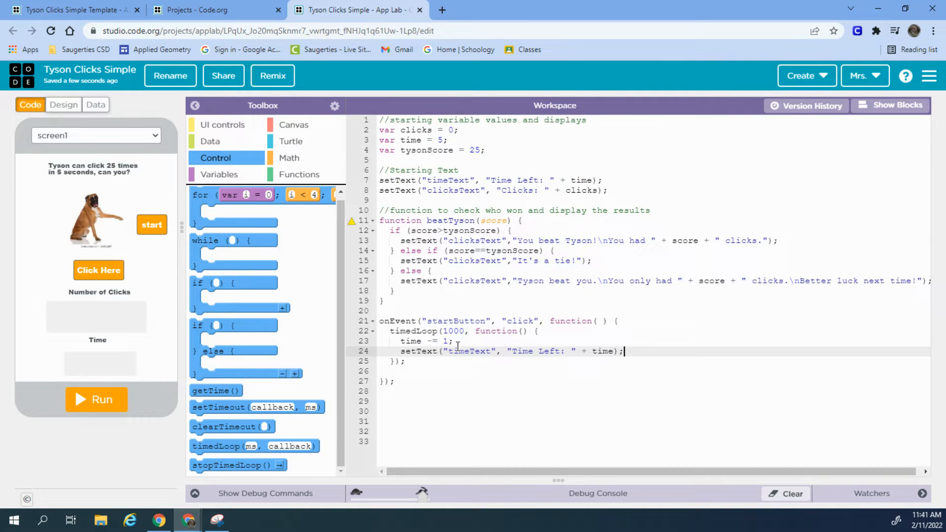
pyautogui.moveTo(341, 167)
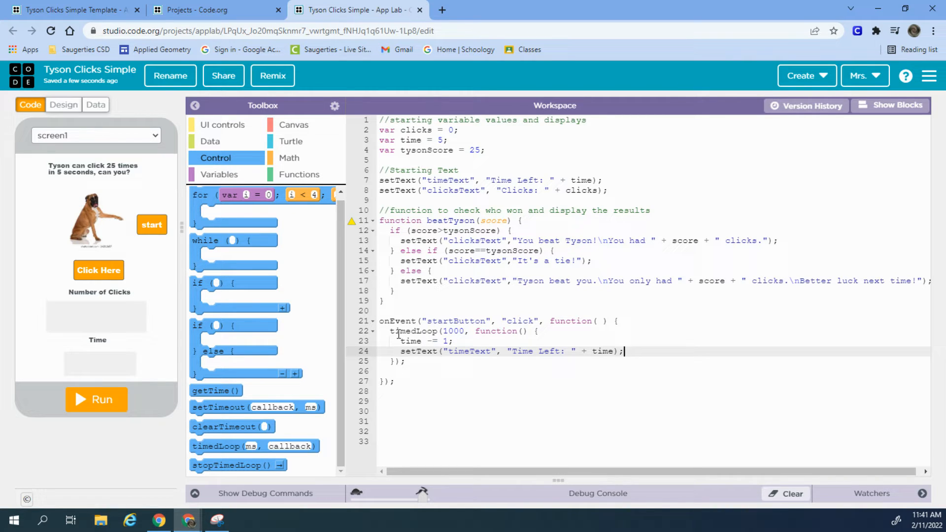
pyautogui.moveTo(150, 379)
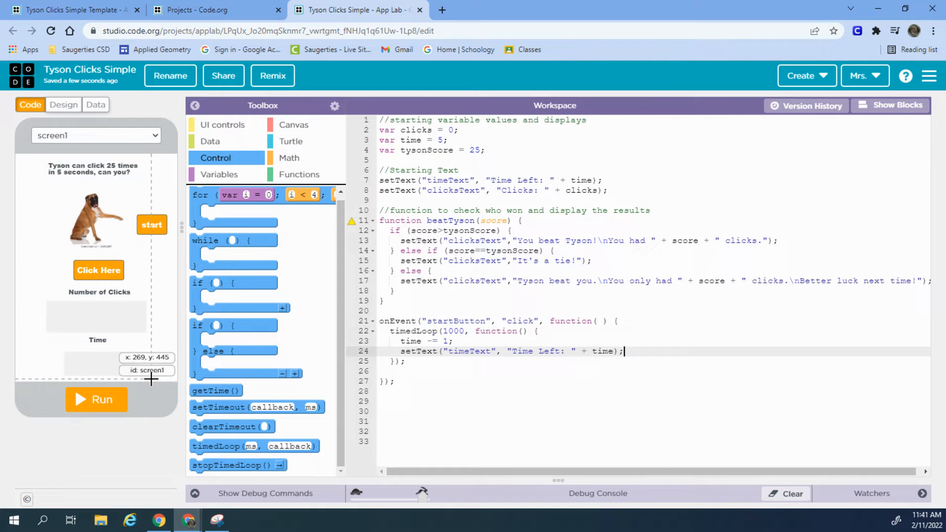
# - Test-run the countdown, watch it drop past zero to Time Left: -8, then stop
pyautogui.click(96, 400)
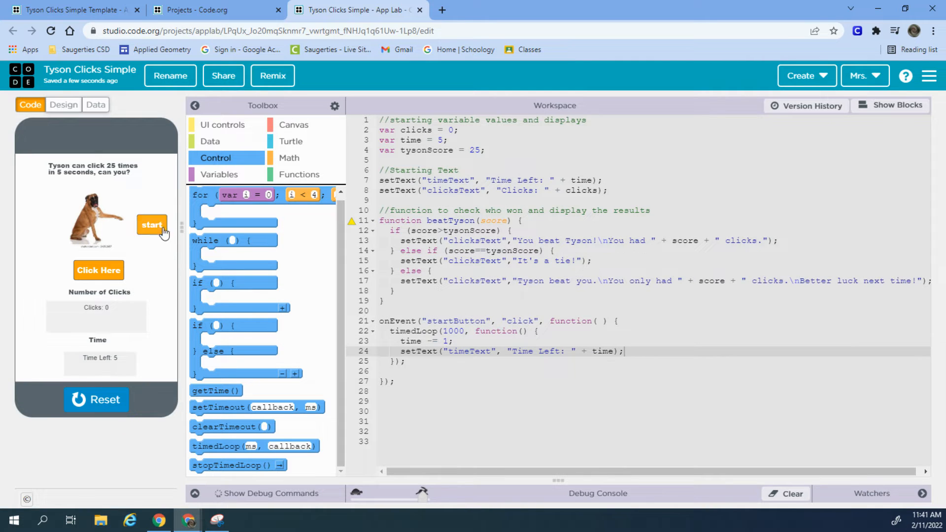
pyautogui.click(151, 225)
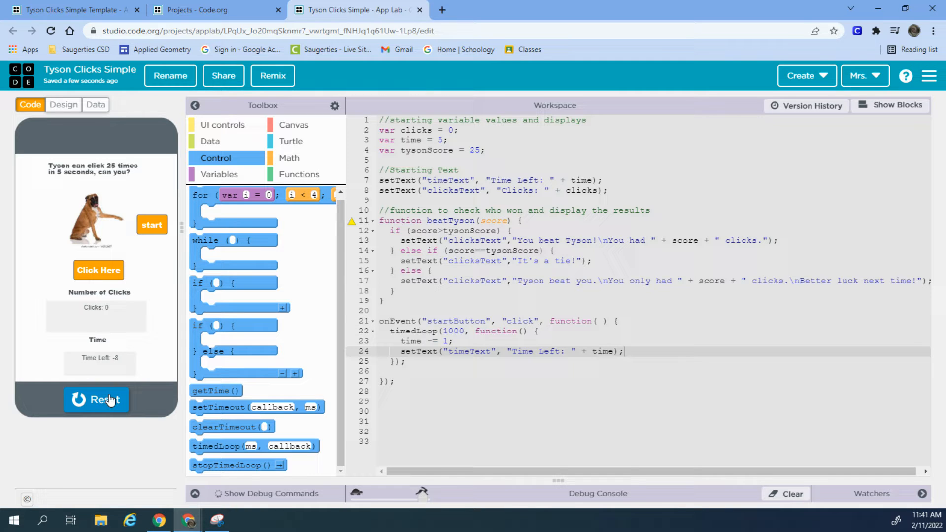
pyautogui.click(96, 400)
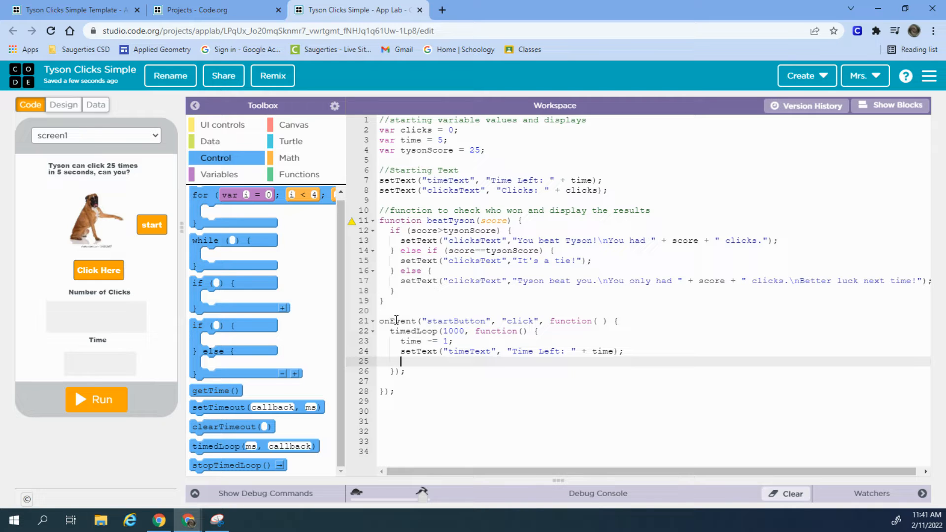
# - Add an if (time == 0) check inside the timed loop that calls stopTimedLoop()
pyautogui.write('if')
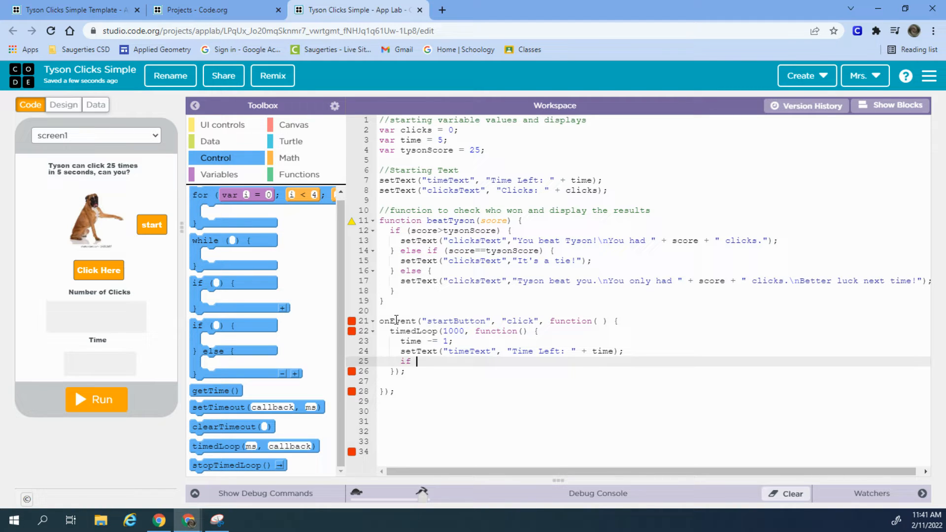
pyautogui.write('(time == 0')
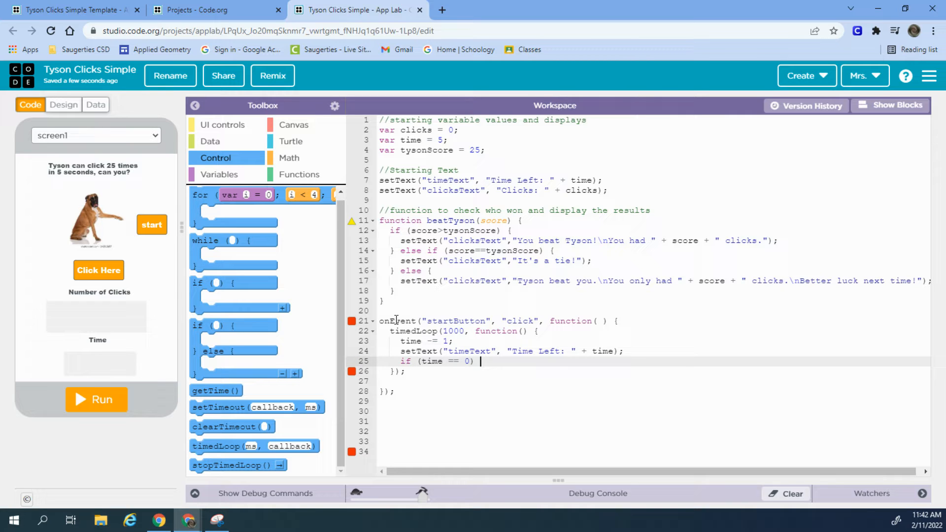
pyautogui.write('{')
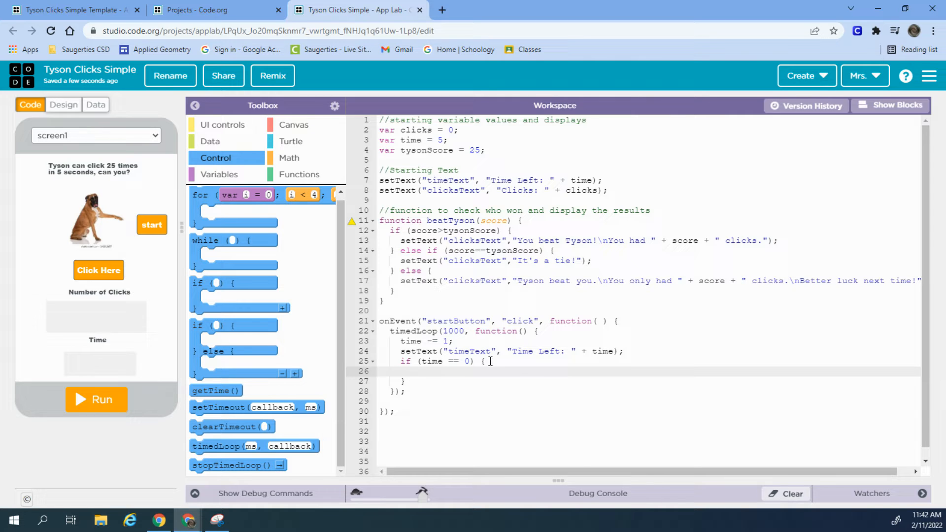
pyautogui.moveTo(232, 465)
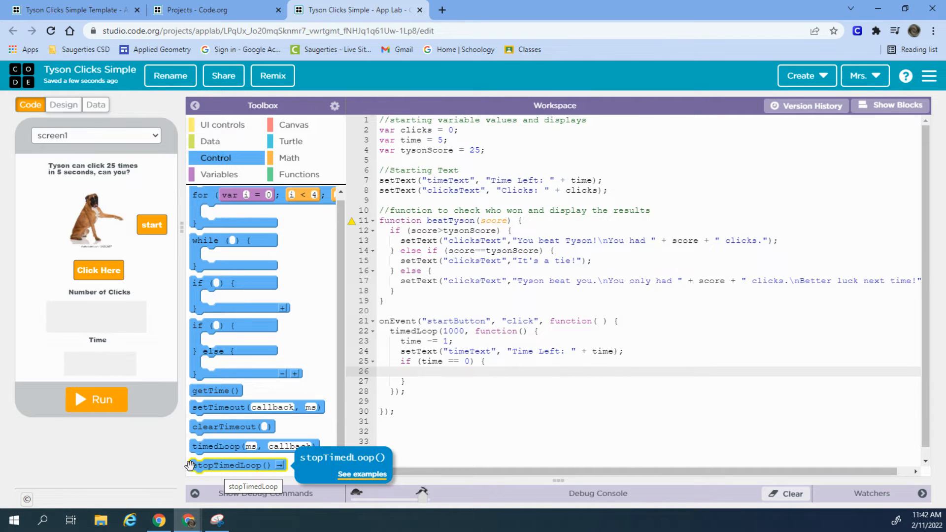
pyautogui.moveTo(235, 466); pyautogui.dragTo(480, 398)
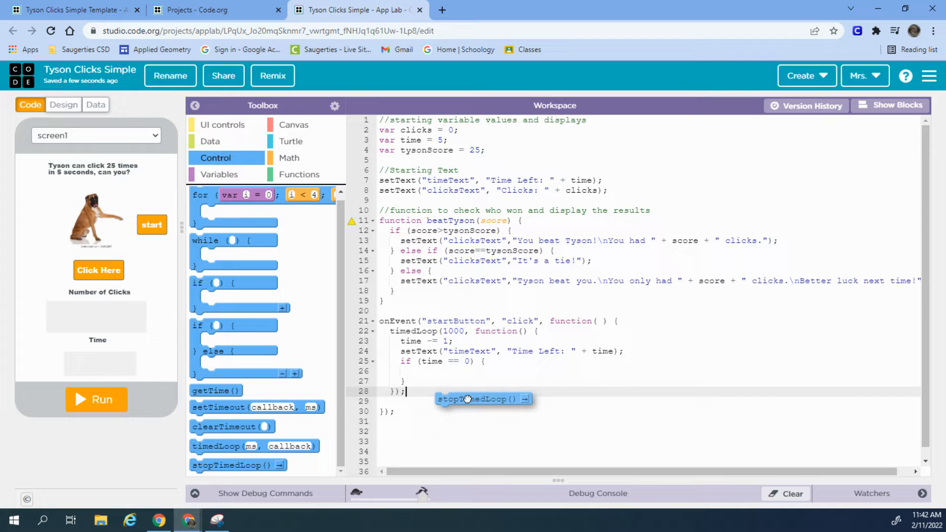
pyautogui.moveTo(477, 398); pyautogui.dragTo(447, 371)
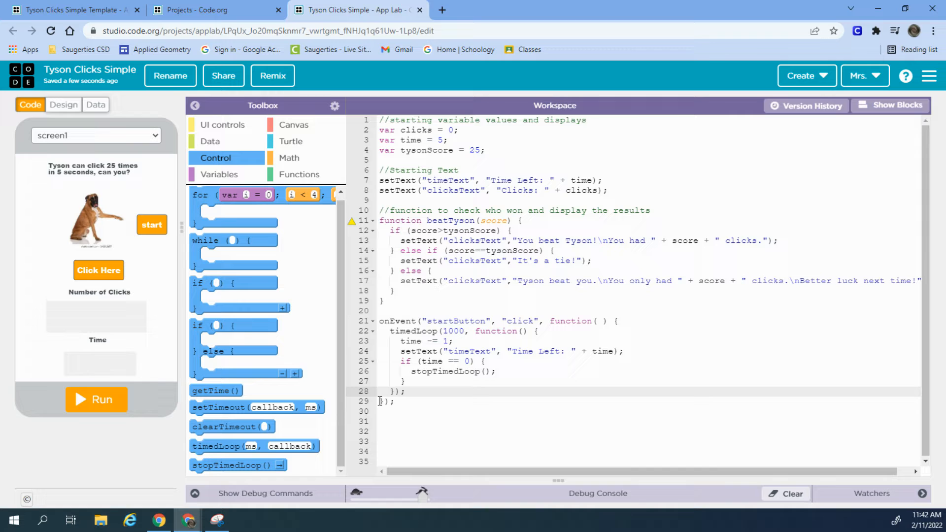
# - Run the game and start the countdown, confirming it halts at Time Left: 0
pyautogui.click(96, 400)
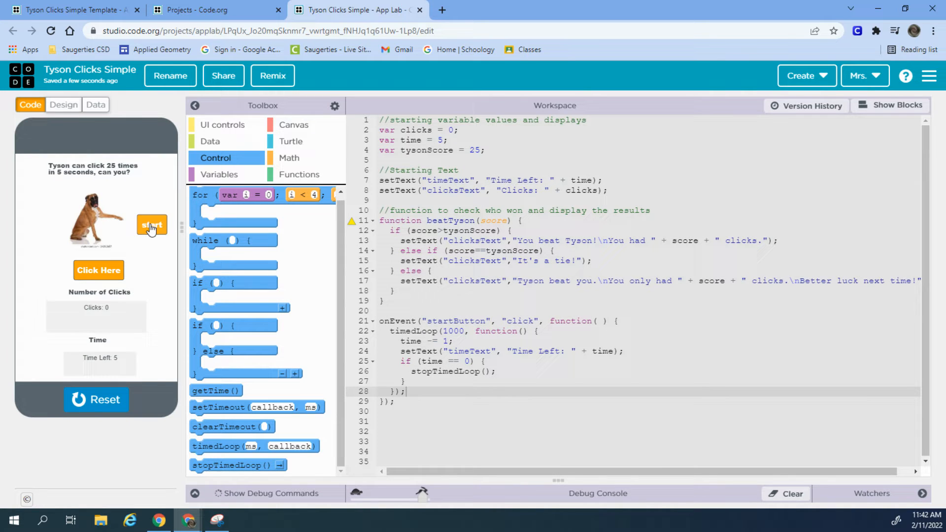
pyautogui.click(151, 225)
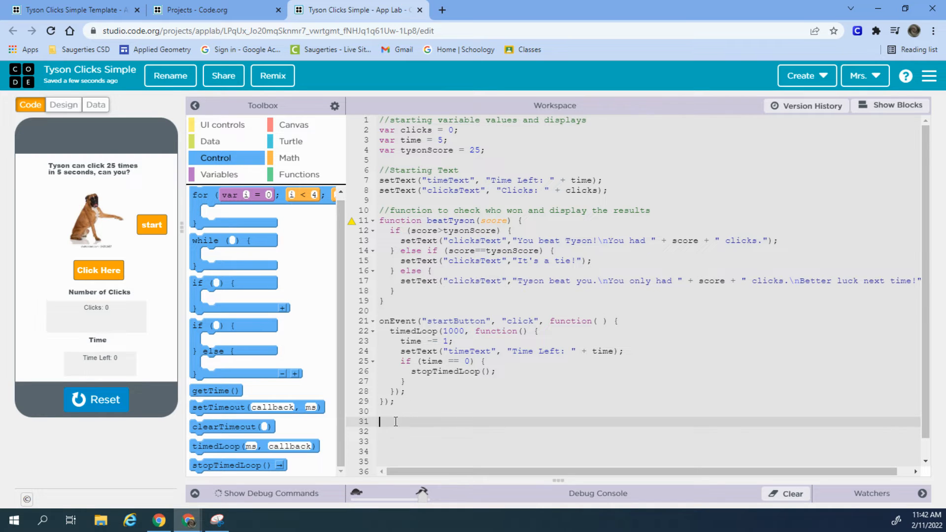
# - Add an onEvent block below the start handler with id "clickButton" for click events
pyautogui.scroll(-3)
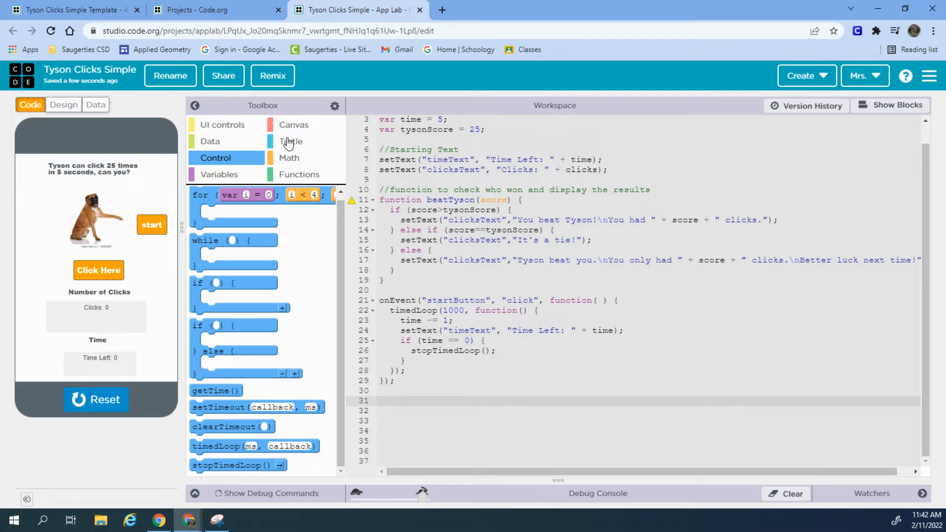
pyautogui.moveTo(293, 128)
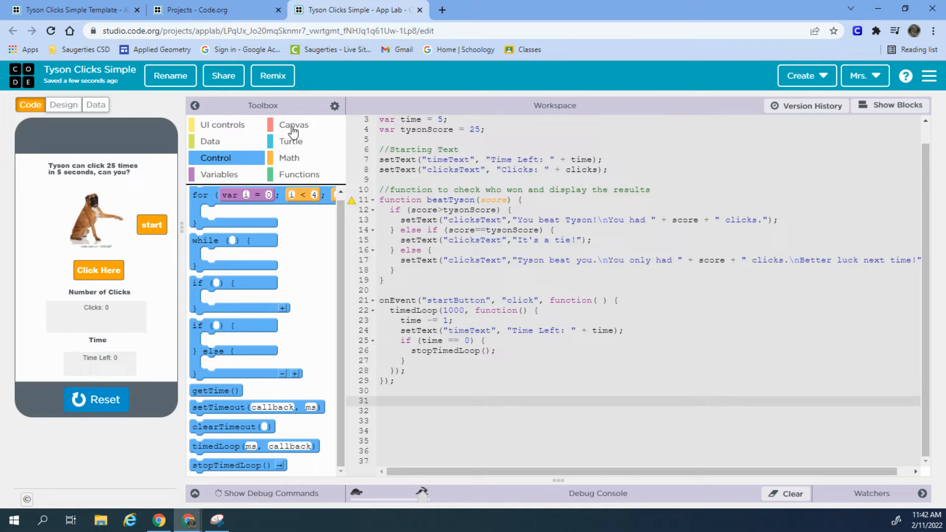
pyautogui.click(221, 124)
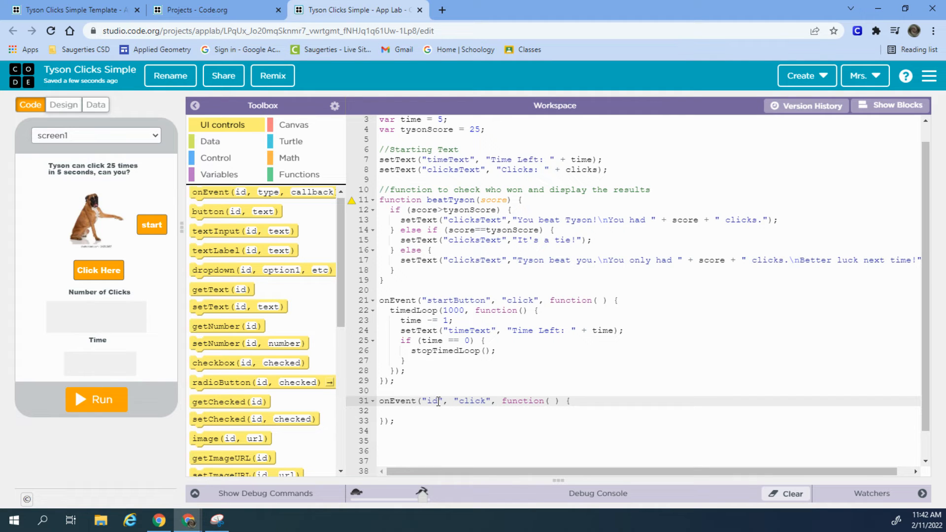
pyautogui.write('clickButton')
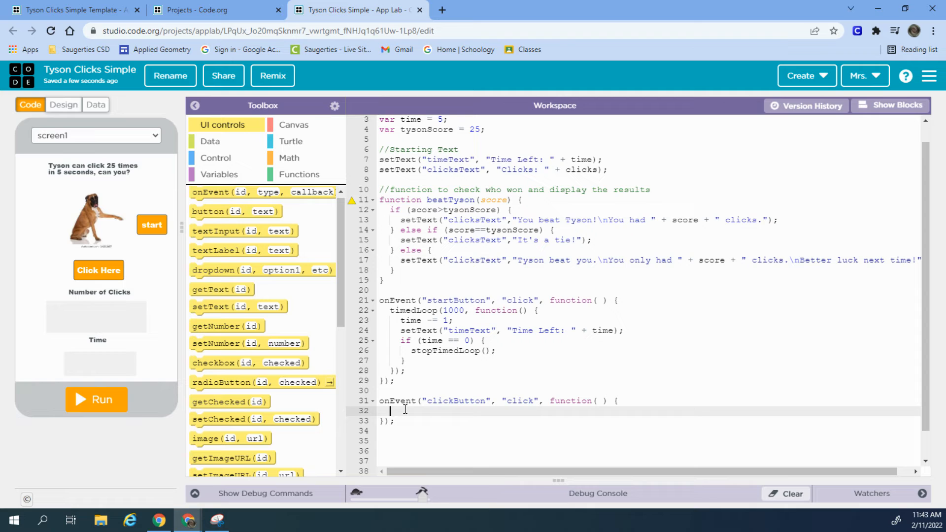
pyautogui.moveTo(280, 167)
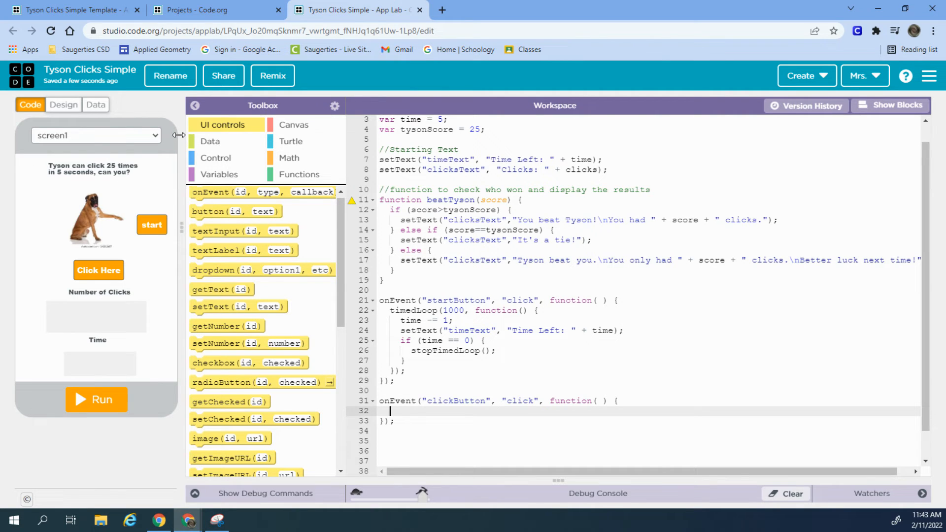
# - Write clicks += 1; and setText("clicksText", "Clicks: " + clicks); in the clickButton handler
pyautogui.click(195, 106)
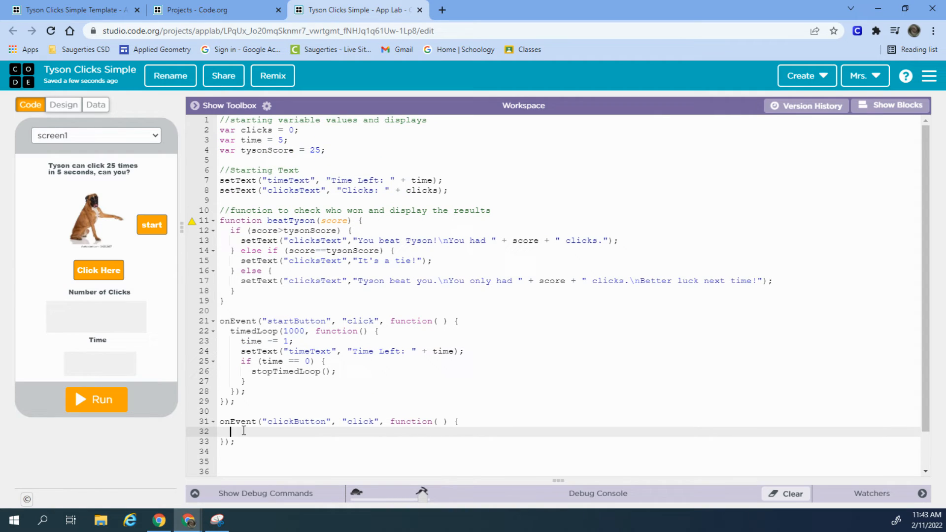
pyautogui.write('clicks +=1')
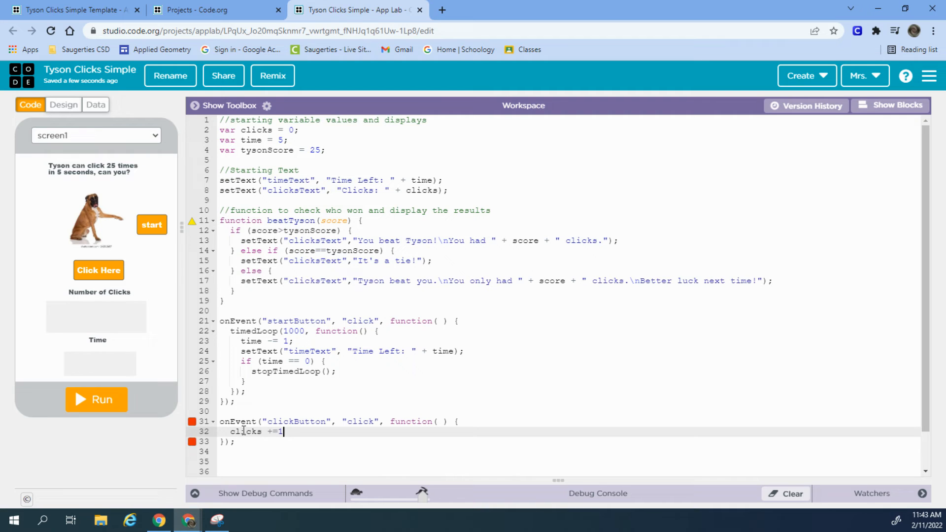
pyautogui.click(938, 30)
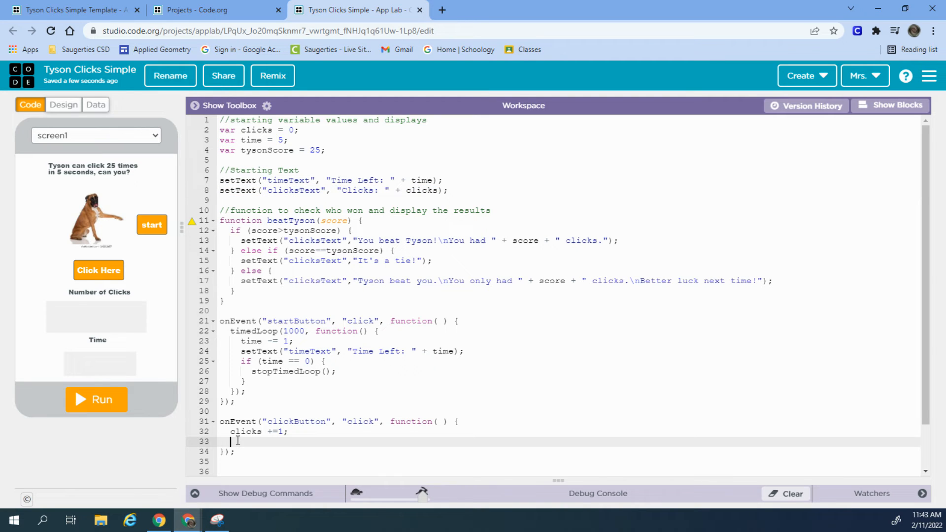
pyautogui.write('setText("clicksText", "Clicks: " + clicks);')
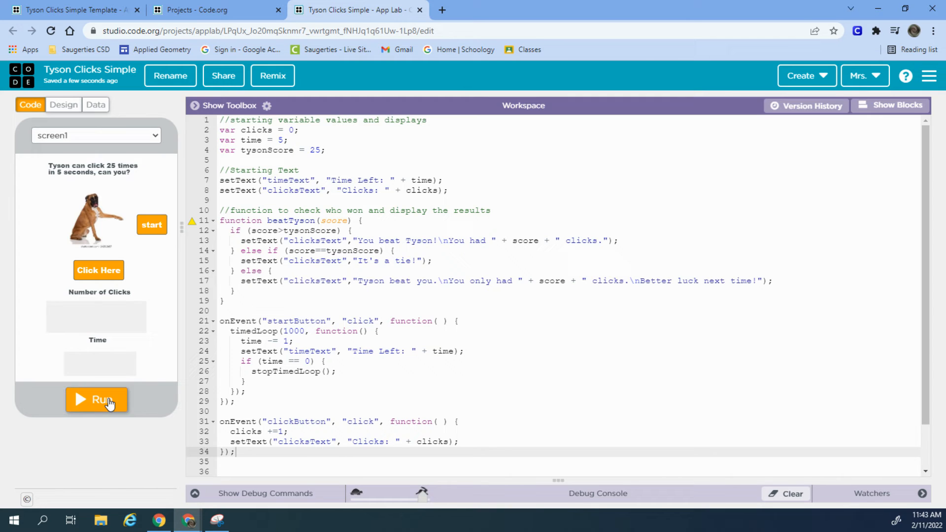
# - Test-run the game, start the countdown and click repeatedly, reaching Clicks: 36
pyautogui.click(97, 400)
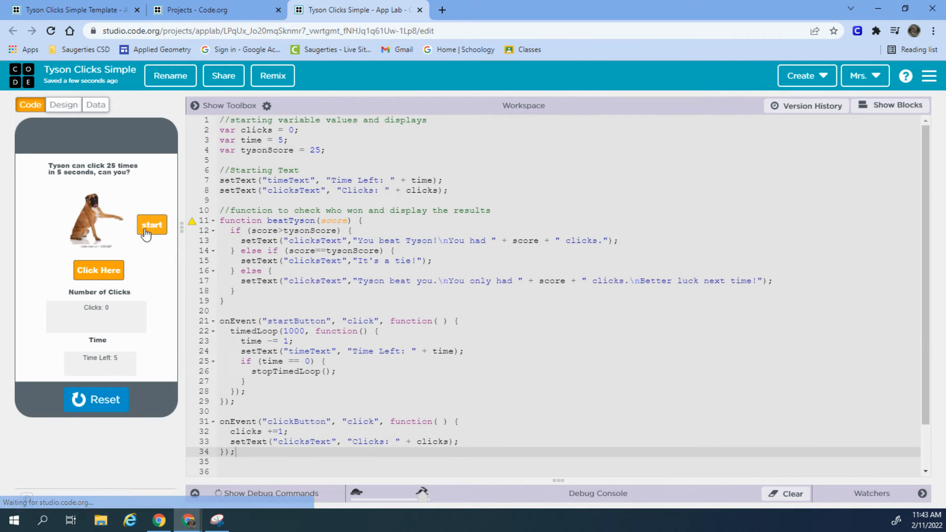
pyautogui.click(98, 271)
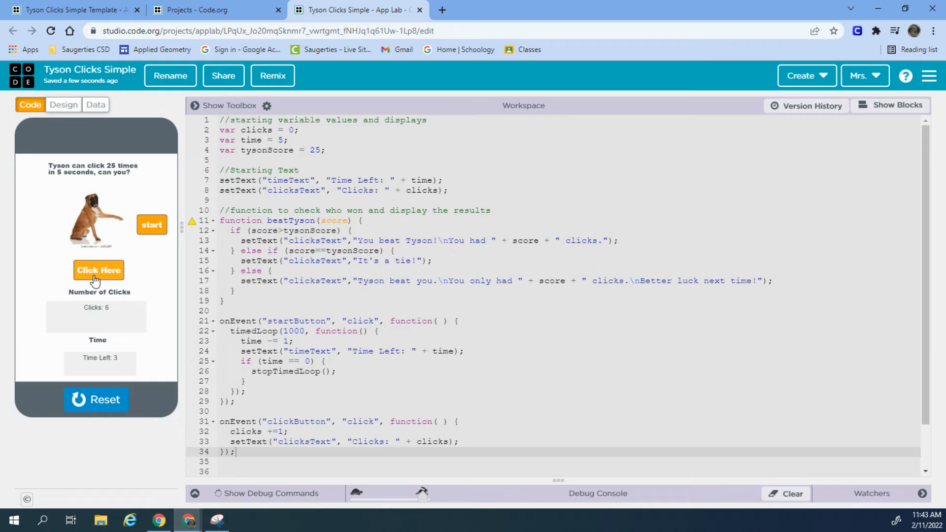
pyautogui.click(99, 270)
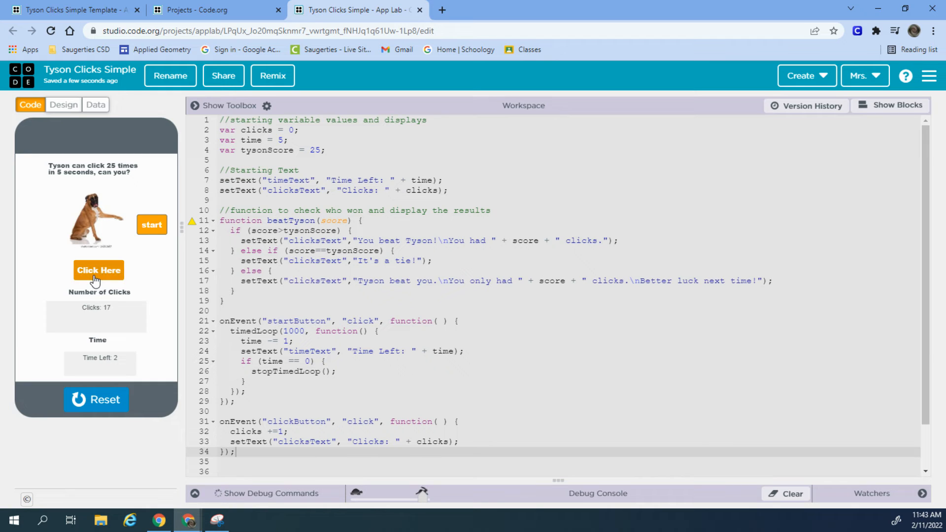
pyautogui.click(99, 270)
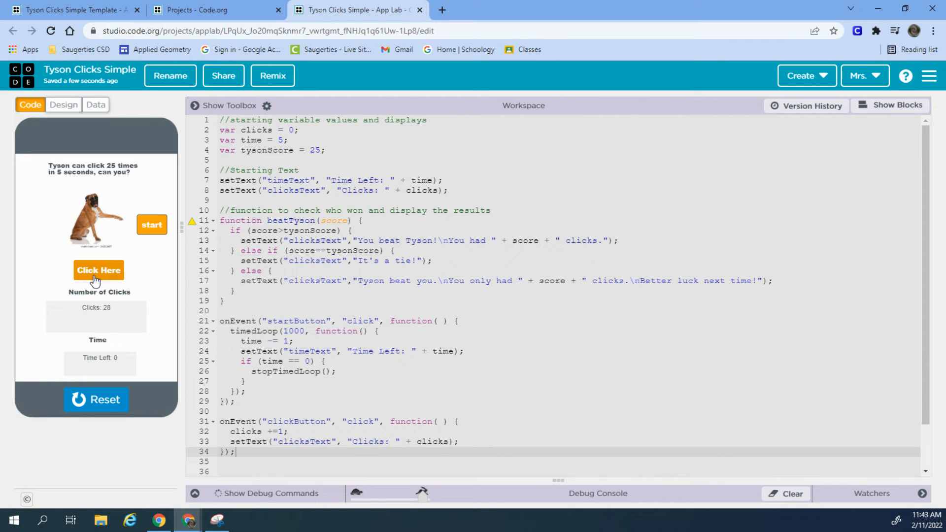
pyautogui.click(99, 269)
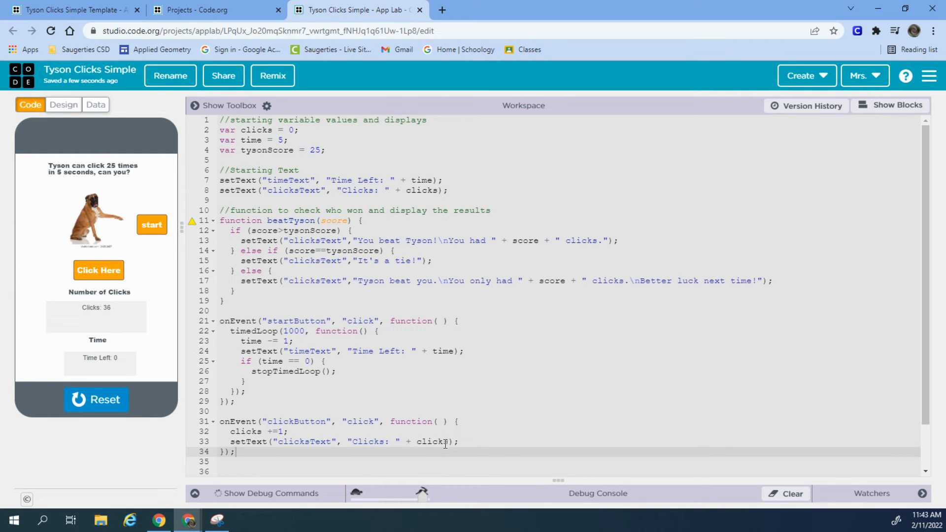
# - Wrap the clicks increment and setText line in an if (time>0) block
pyautogui.press('Enter')
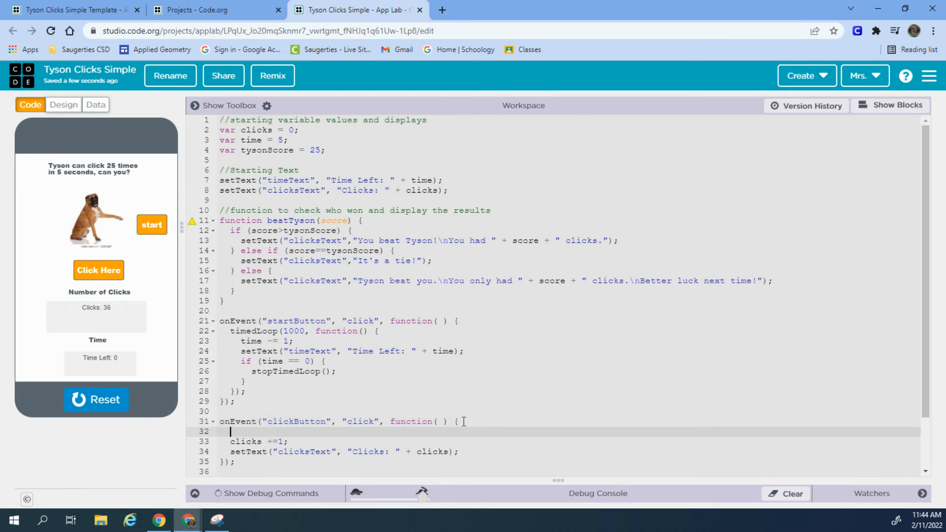
pyautogui.write('if time')
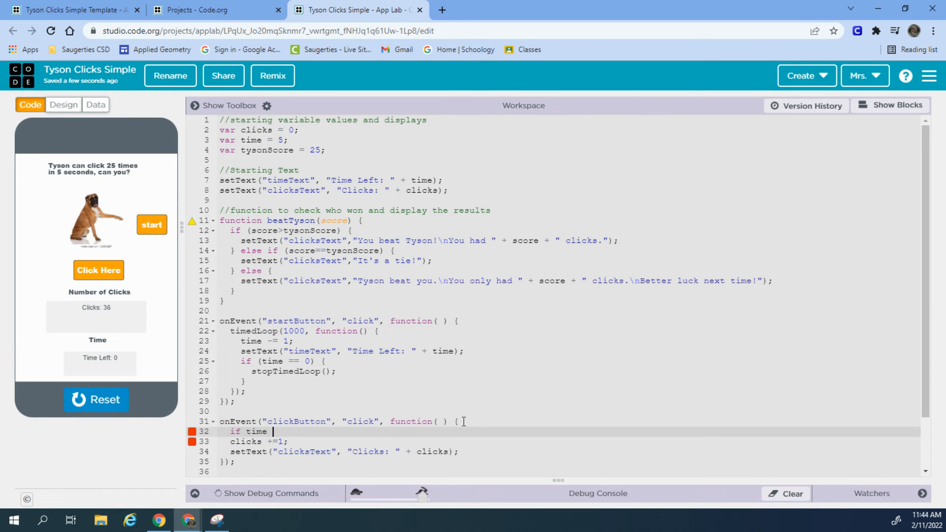
pyautogui.write('>0 {')
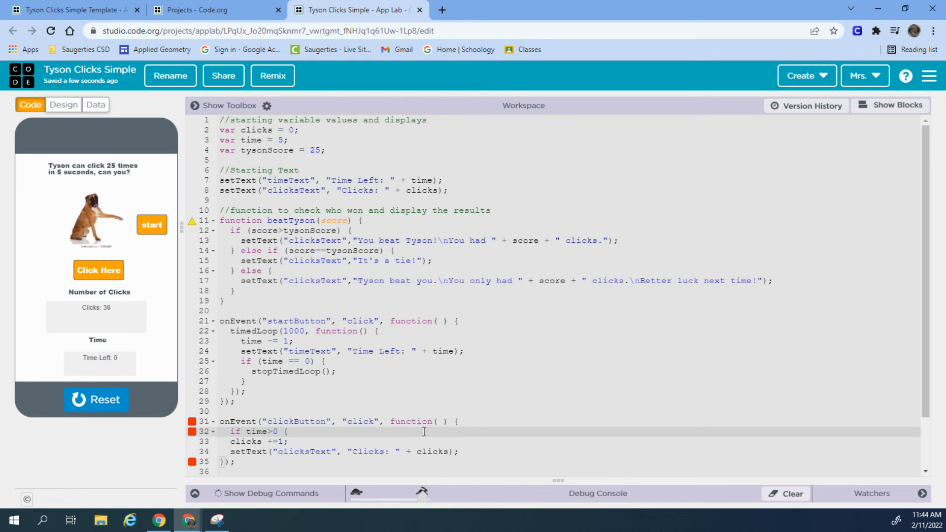
pyautogui.click(460, 452)
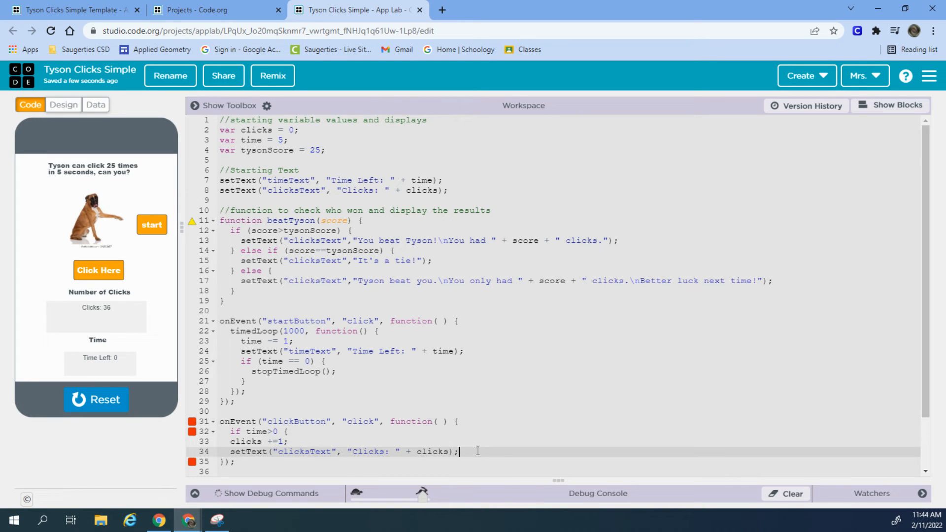
pyautogui.press('Enter')
pyautogui.write('}')
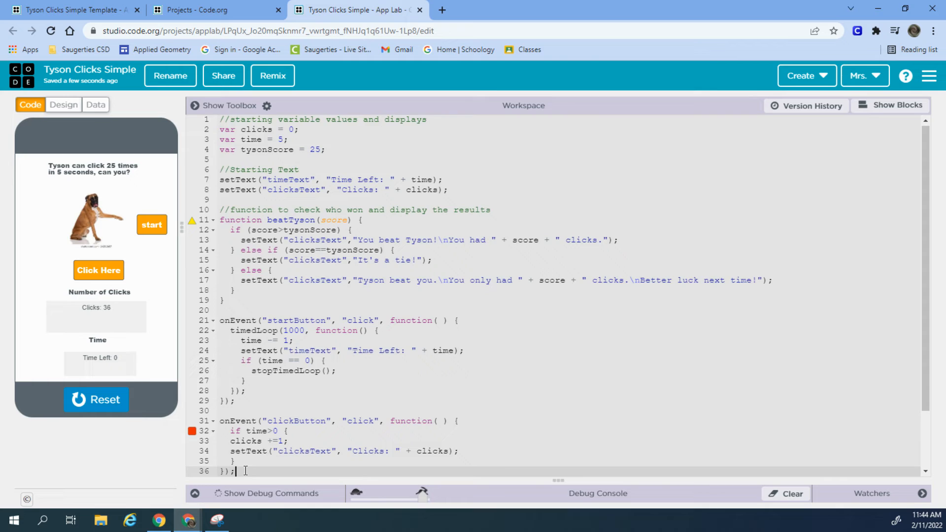
pyautogui.scroll(-3)
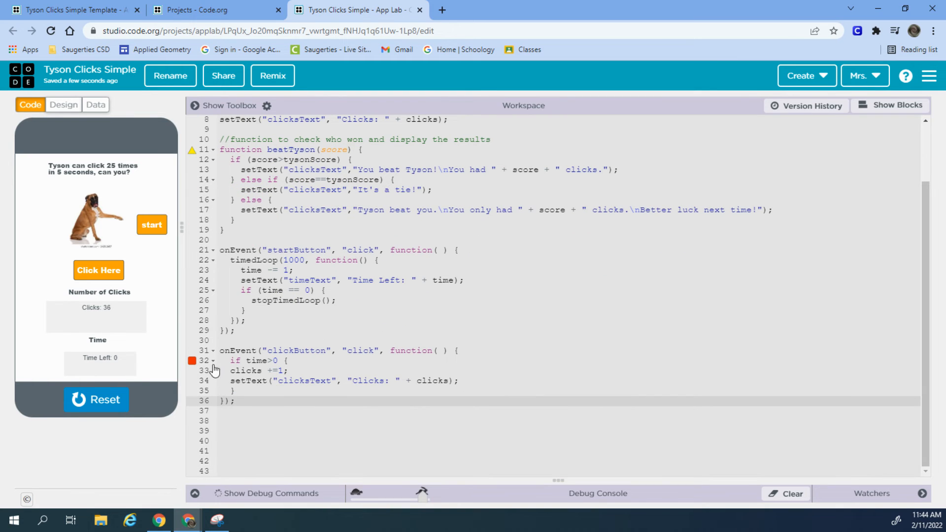
pyautogui.write('(')
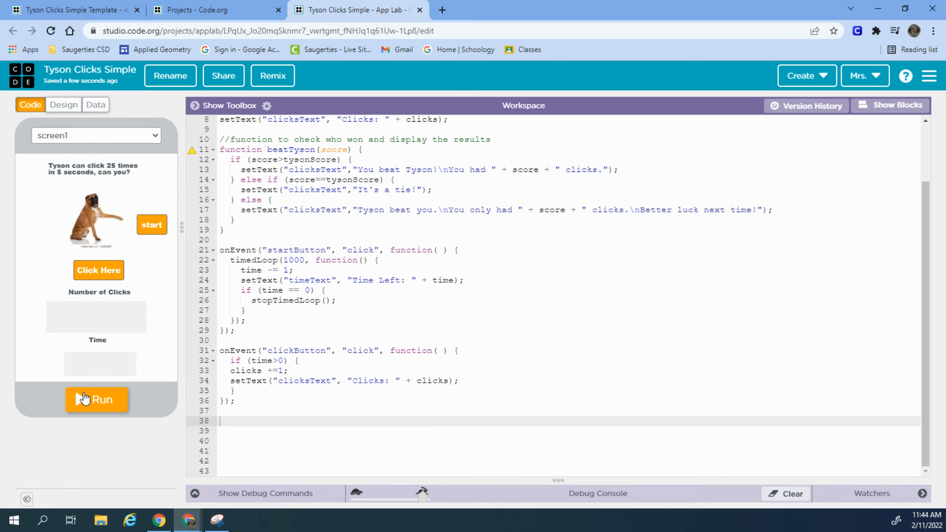
# - Run the game and click repeatedly, confirming Clicks freezes at 24 when Time Left hits 0
pyautogui.click(98, 271)
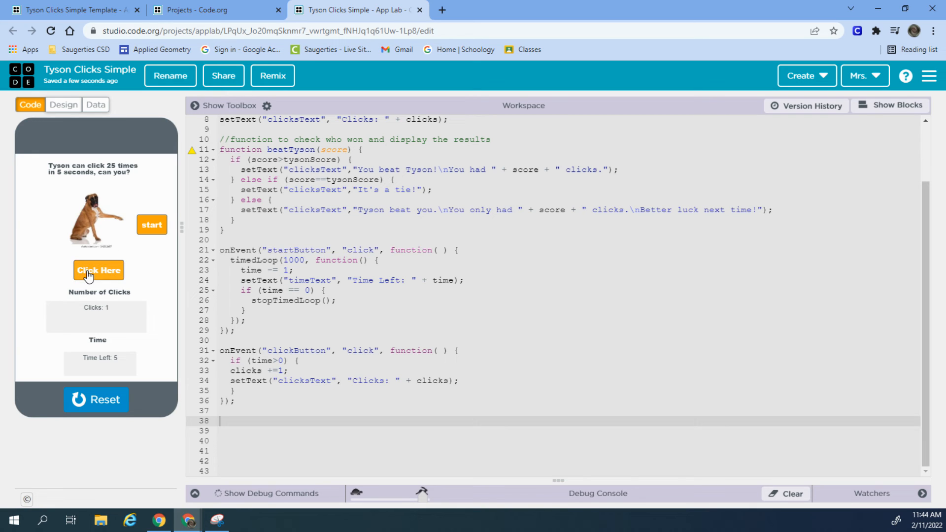
pyautogui.click(98, 271)
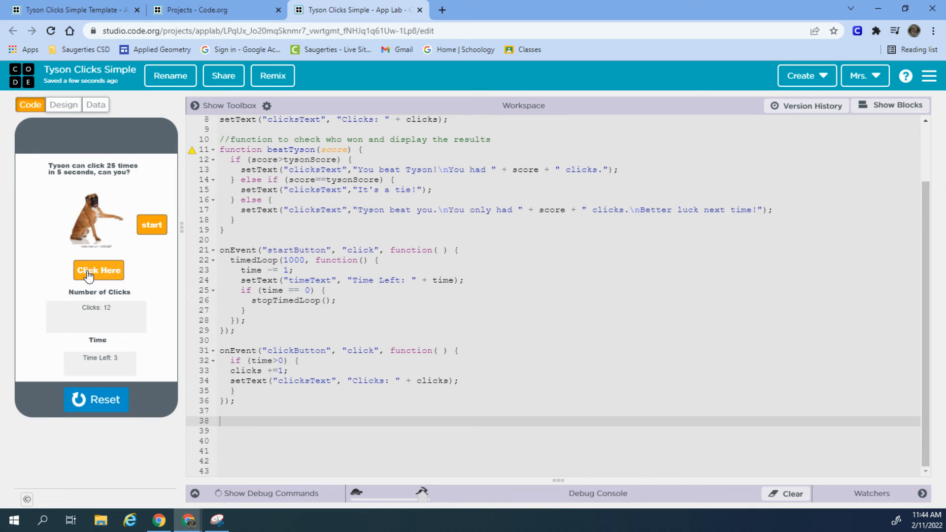
pyautogui.click(98, 270)
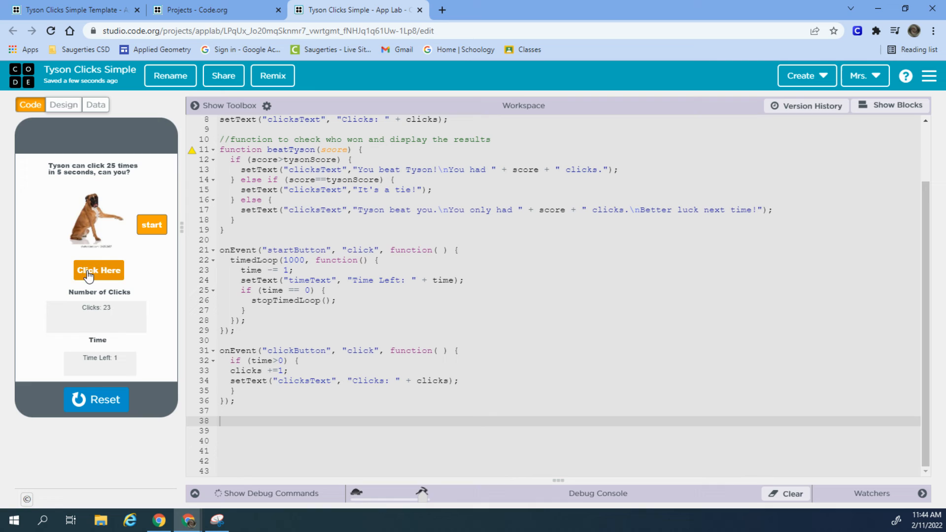
pyautogui.click(98, 270)
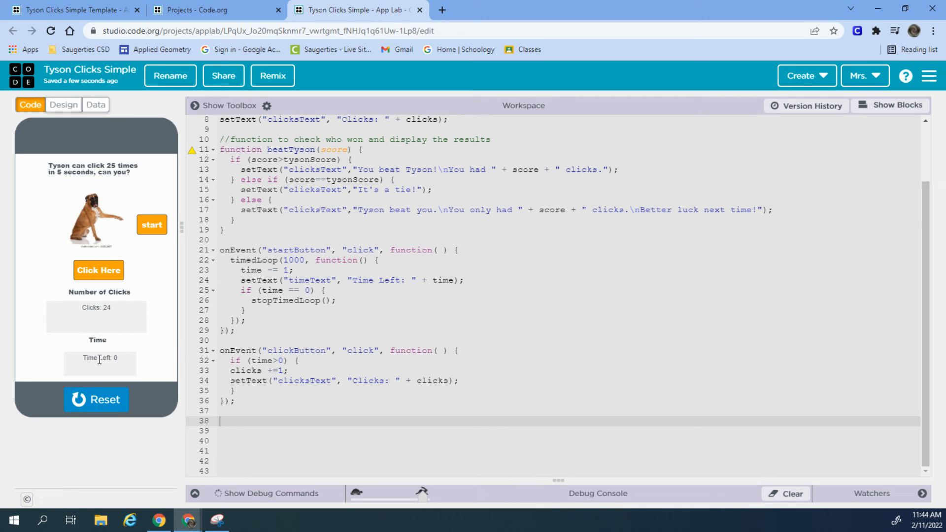
pyautogui.moveTo(139, 313)
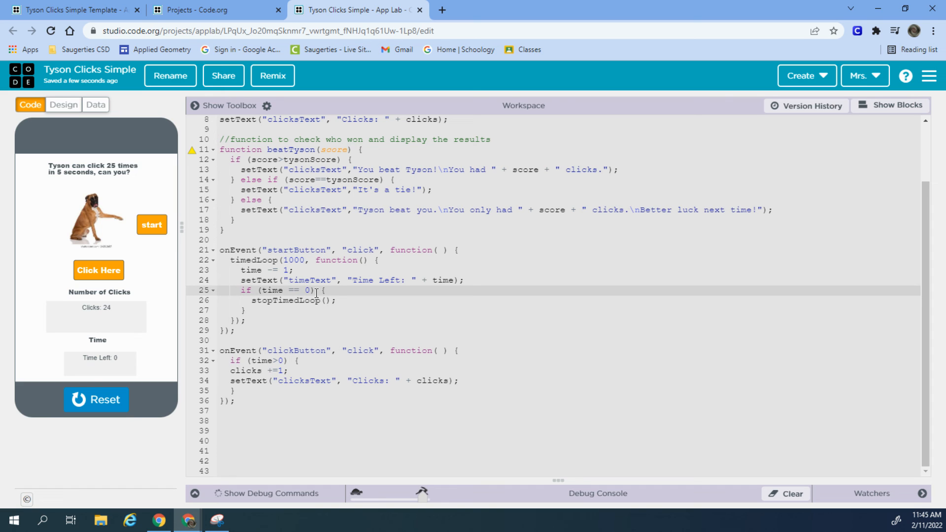
# - Add beatTyson(clicks); after stopTimedLoop() inside the time == 0 check
pyautogui.click(346, 301)
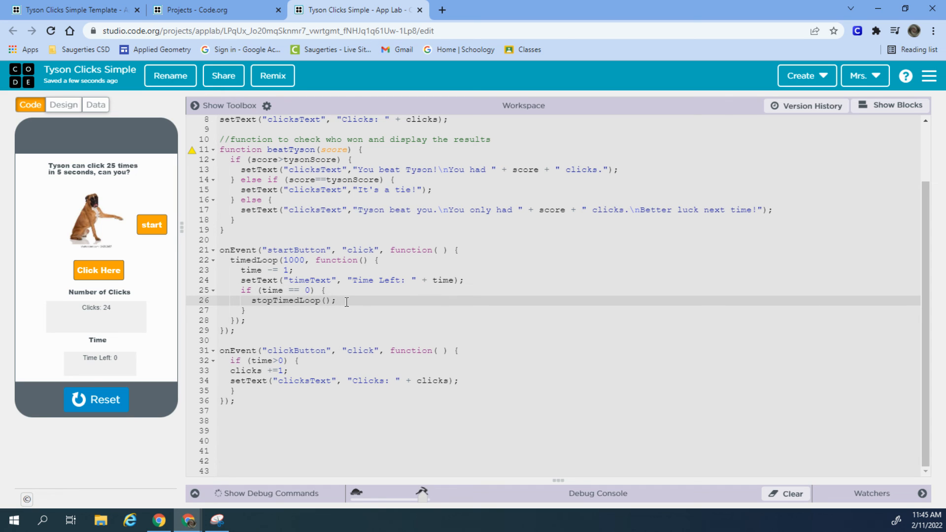
pyautogui.write('bea')
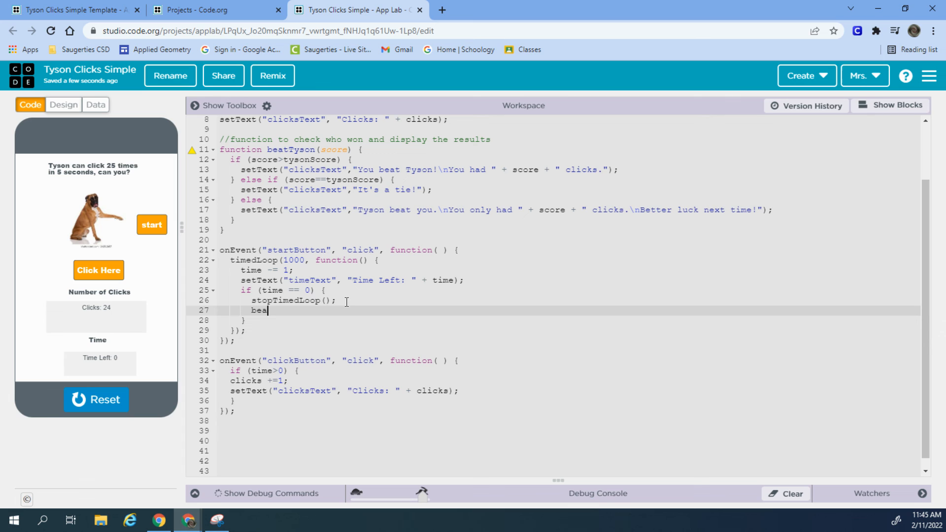
pyautogui.write('tTyson')
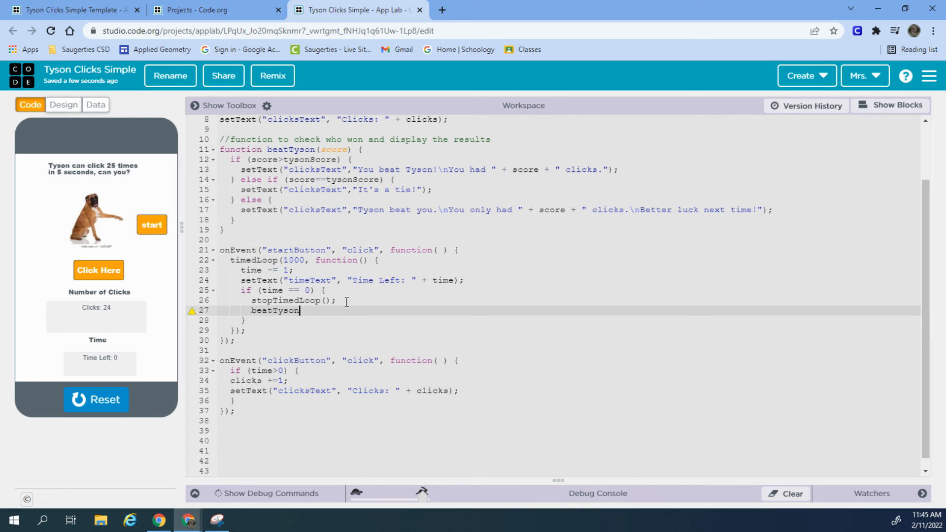
pyautogui.write('(')
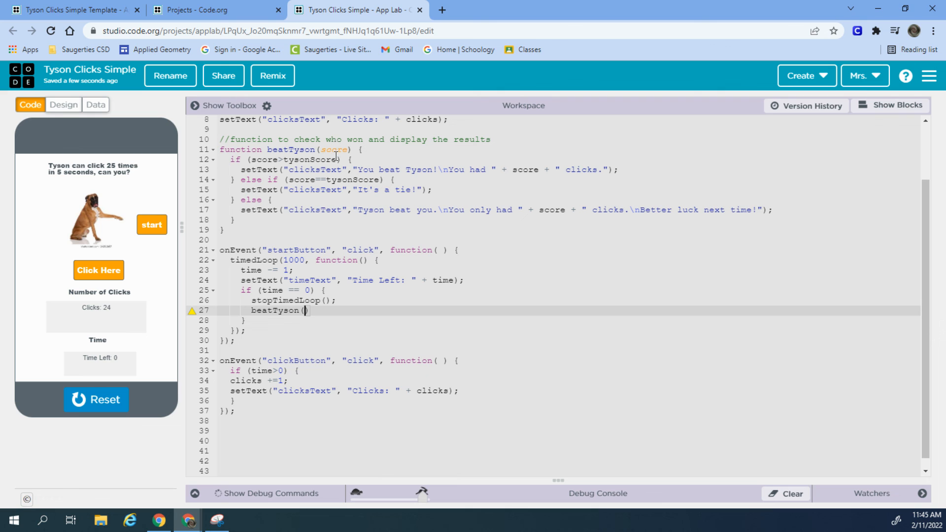
pyautogui.moveTo(239, 166)
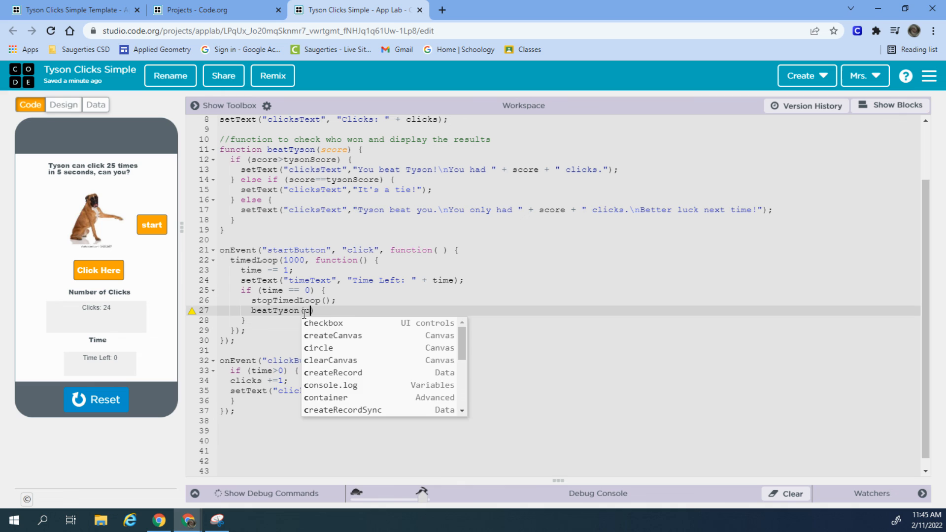
pyautogui.write('clicks)')
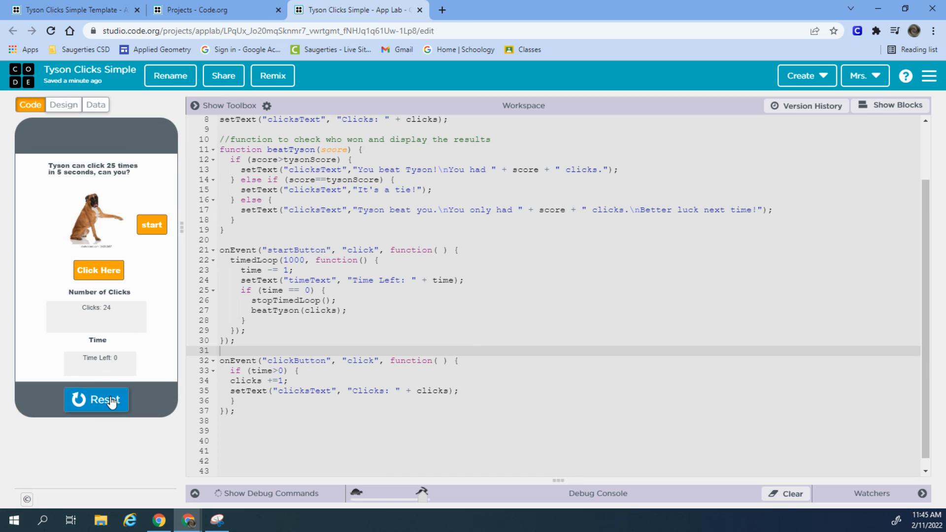
# - Restart the game with the updated code and click to reach 20 clicks as time runs down
pyautogui.click(96, 399)
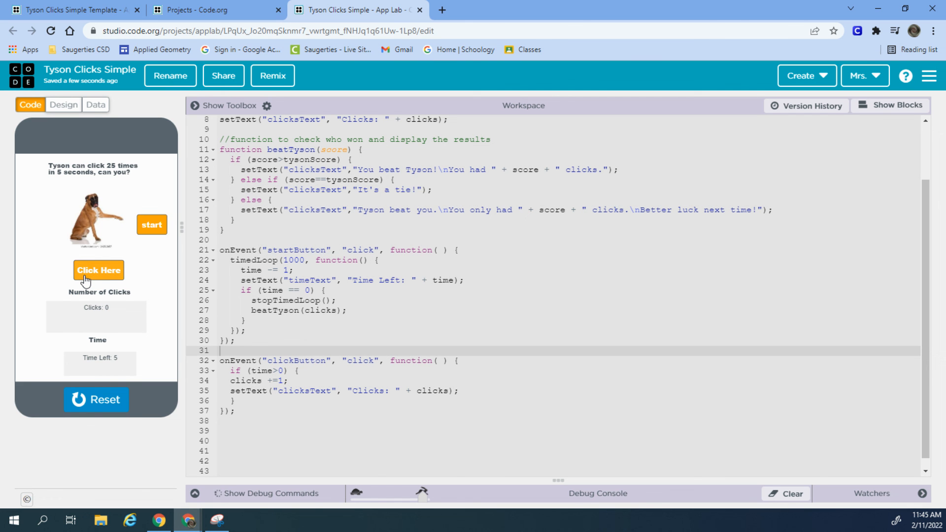
pyautogui.click(99, 270)
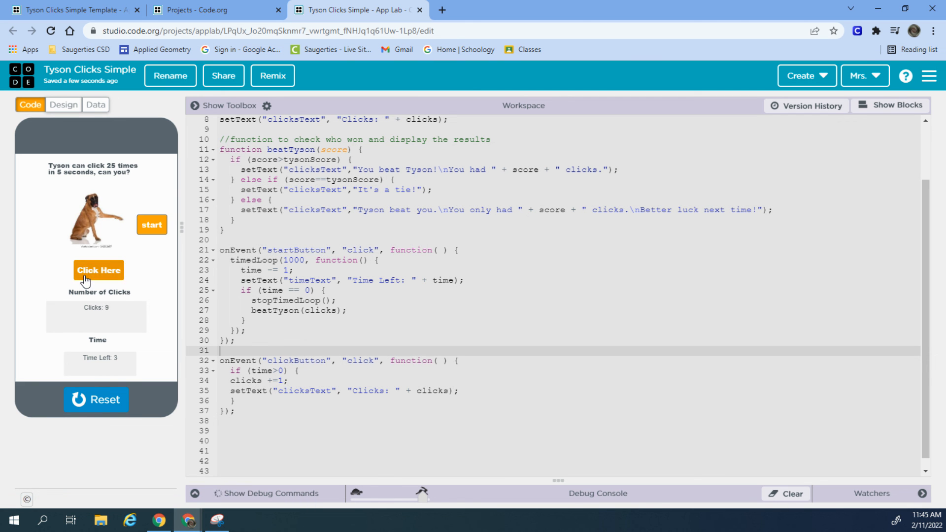
pyautogui.click(99, 269)
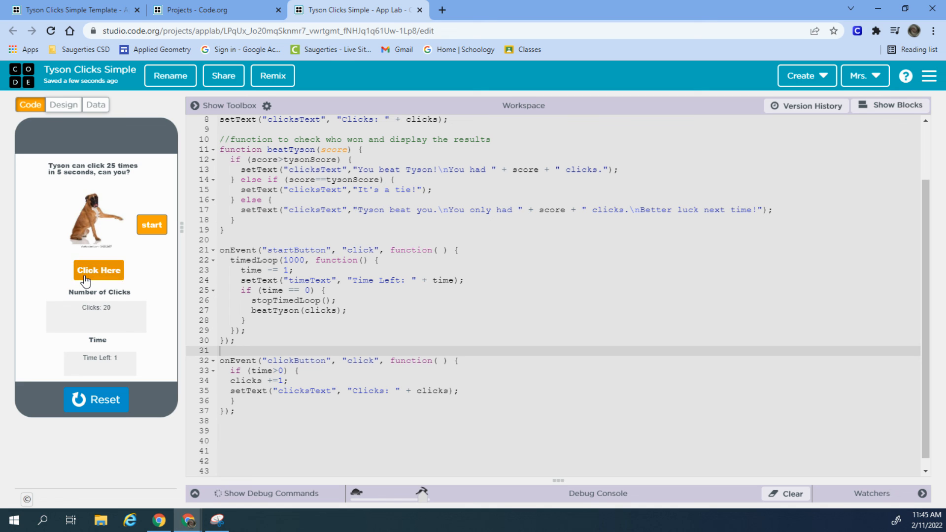